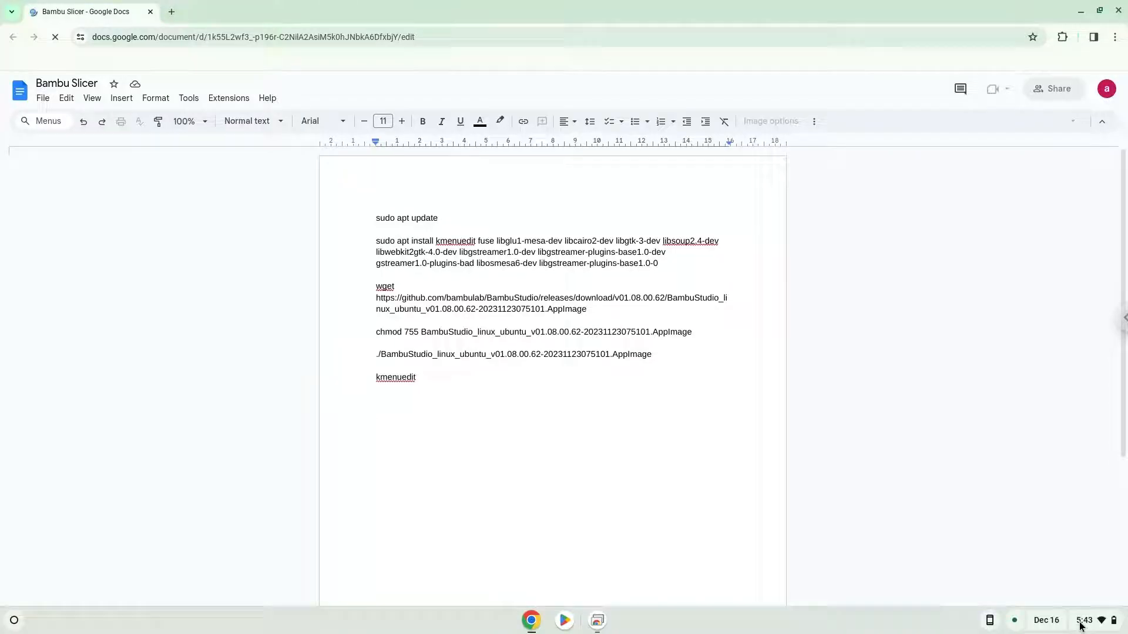
Open ChromeOS Settings from quick settings and go to Advanced > Developers.
left_click(1083, 621)
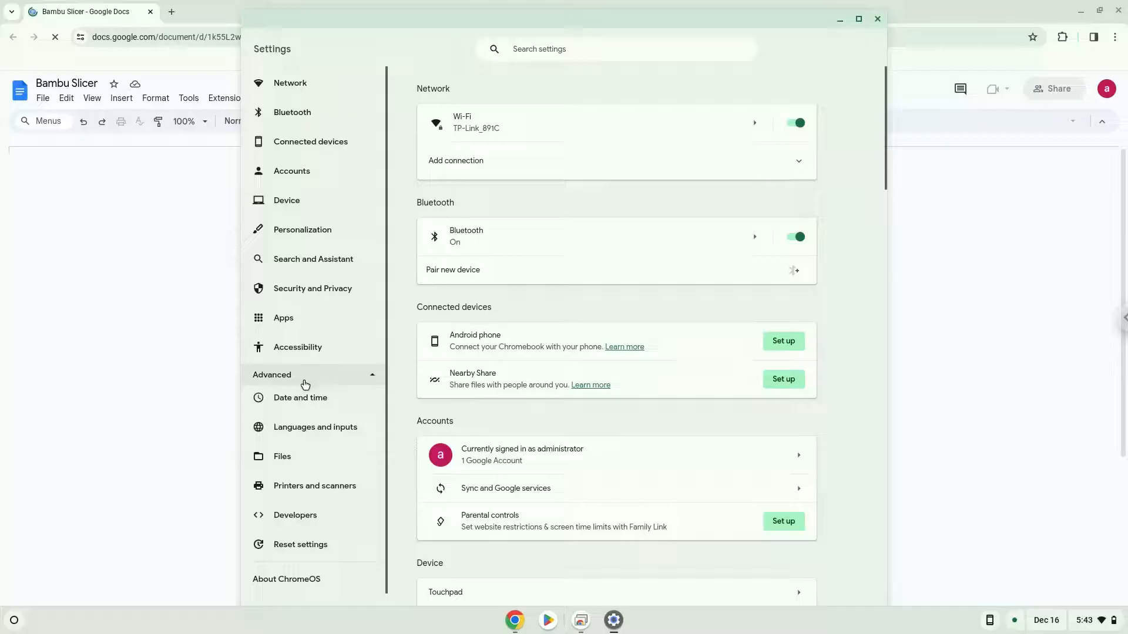
left_click(295, 515)
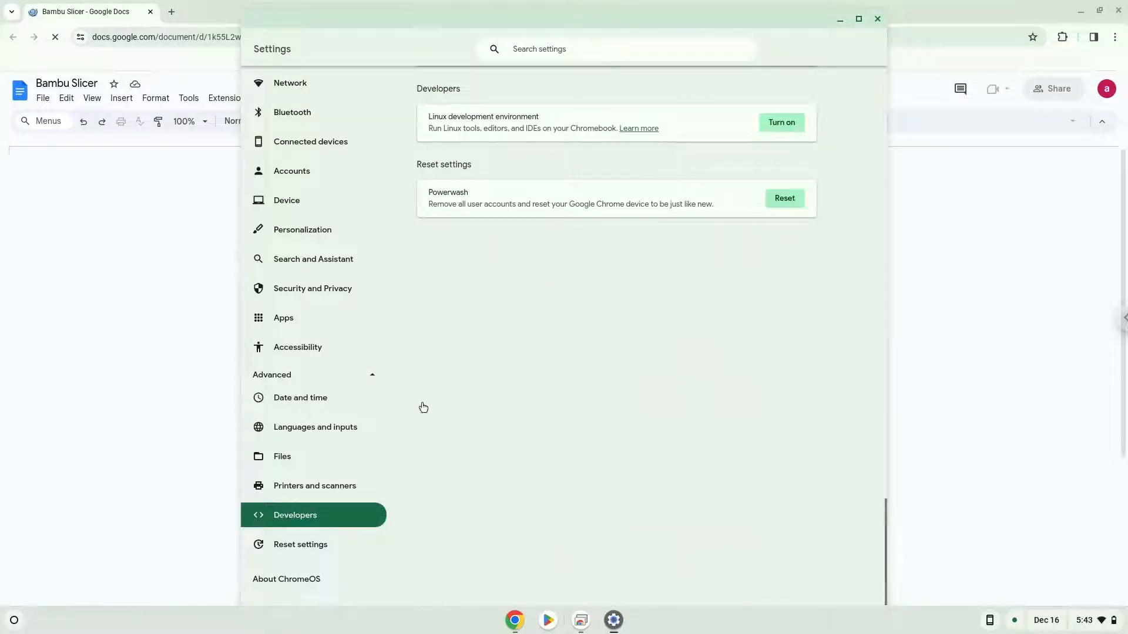
mouse_move(781, 122)
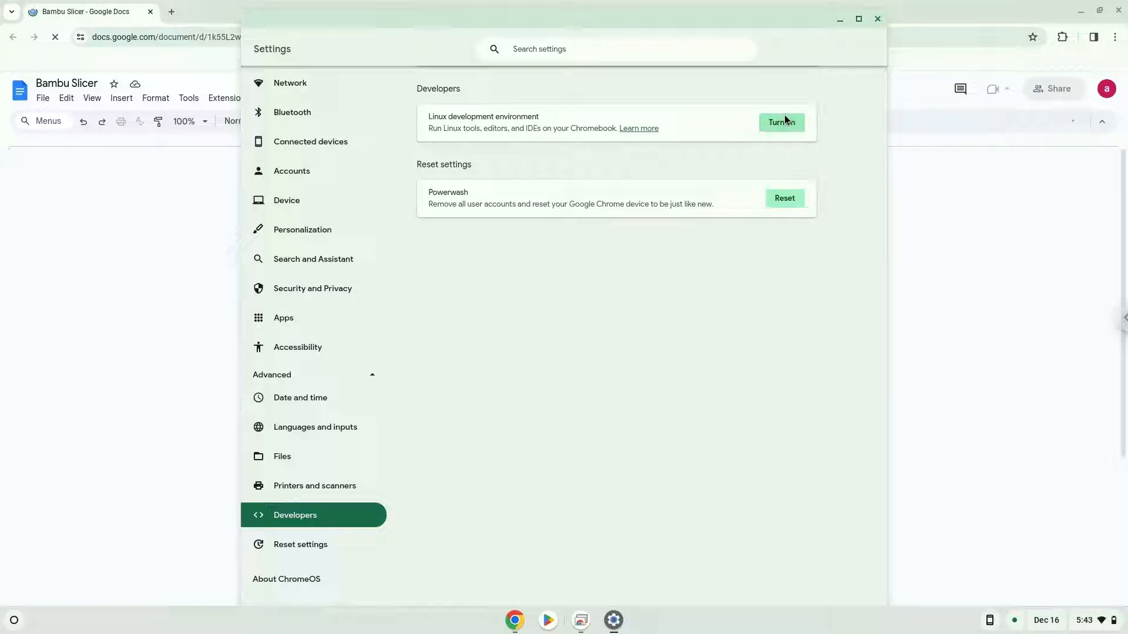
Turn on the Linux development environment and install it with the Recommended disk size.
left_click(781, 123)
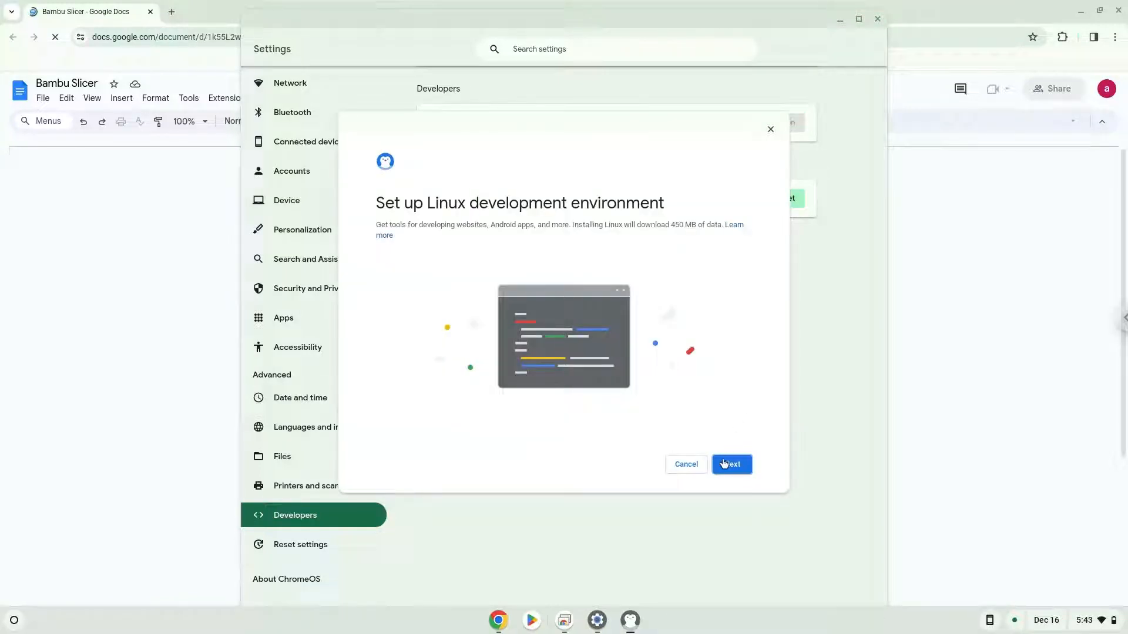
left_click(731, 464)
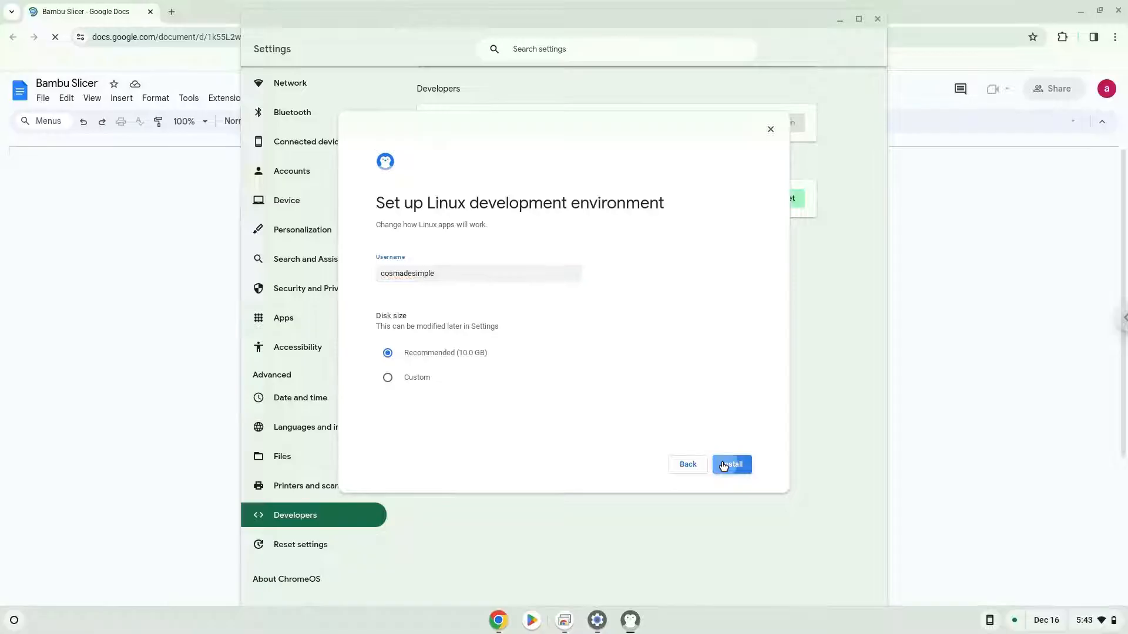
left_click(731, 464)
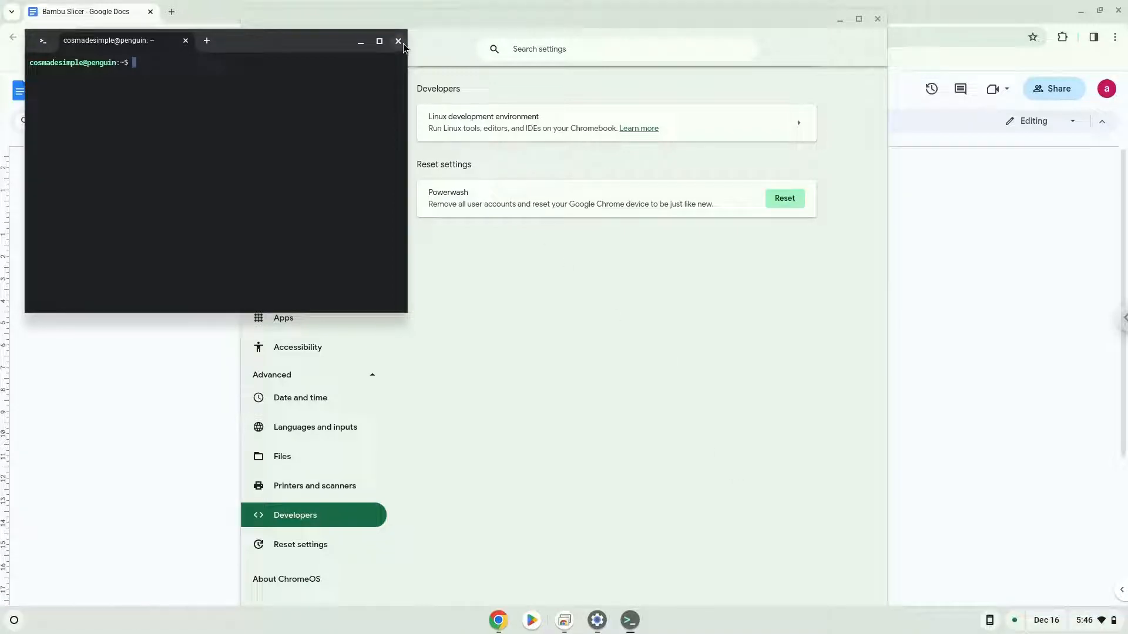
Close the Terminal and Settings windows and pick out the 'sudo apt update' line.
left_click(397, 41)
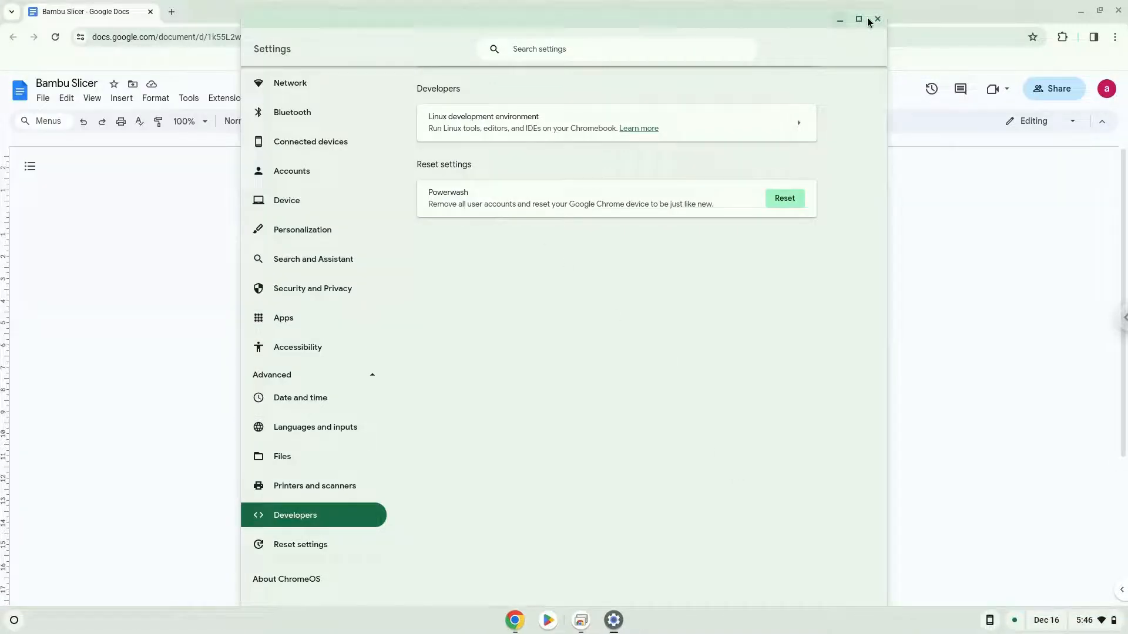
left_click(877, 20)
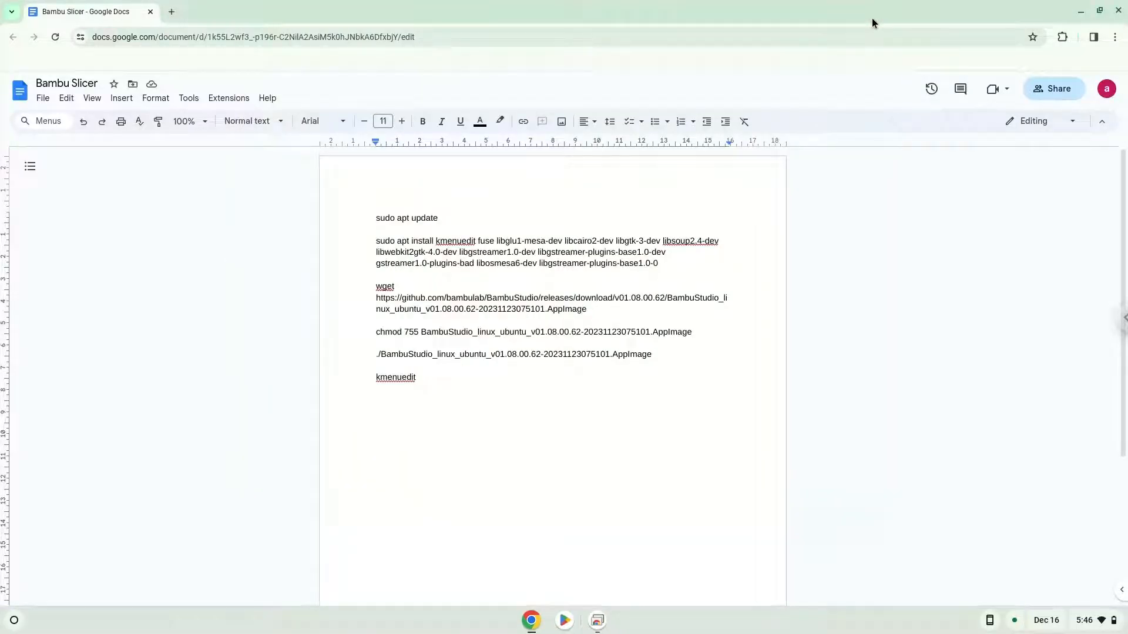
mouse_move(522, 181)
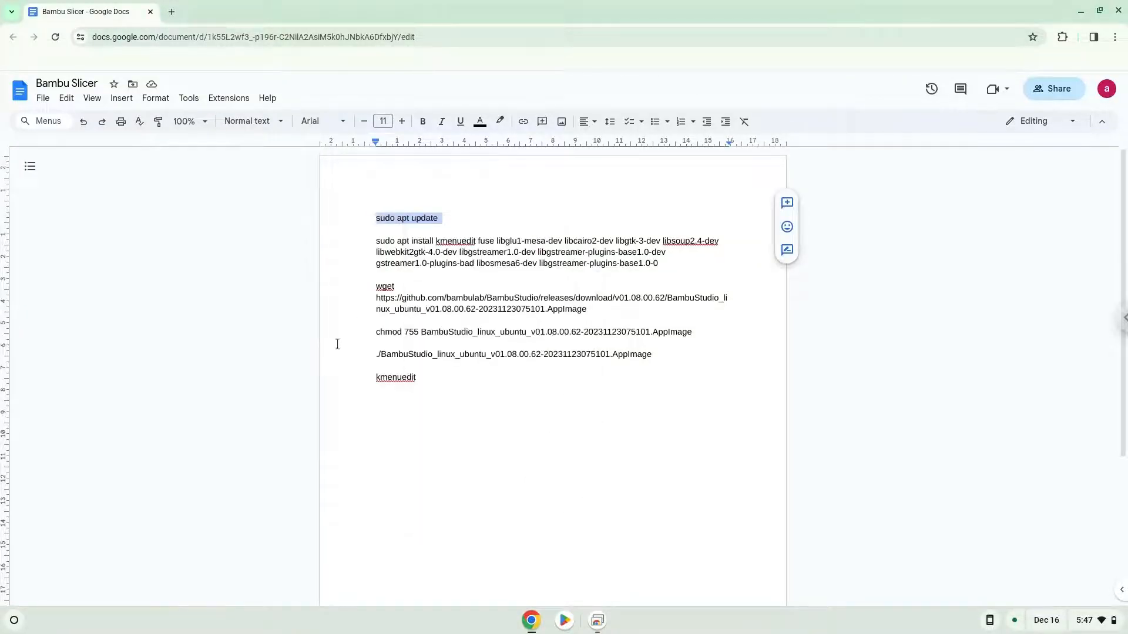
left_click(13, 621)
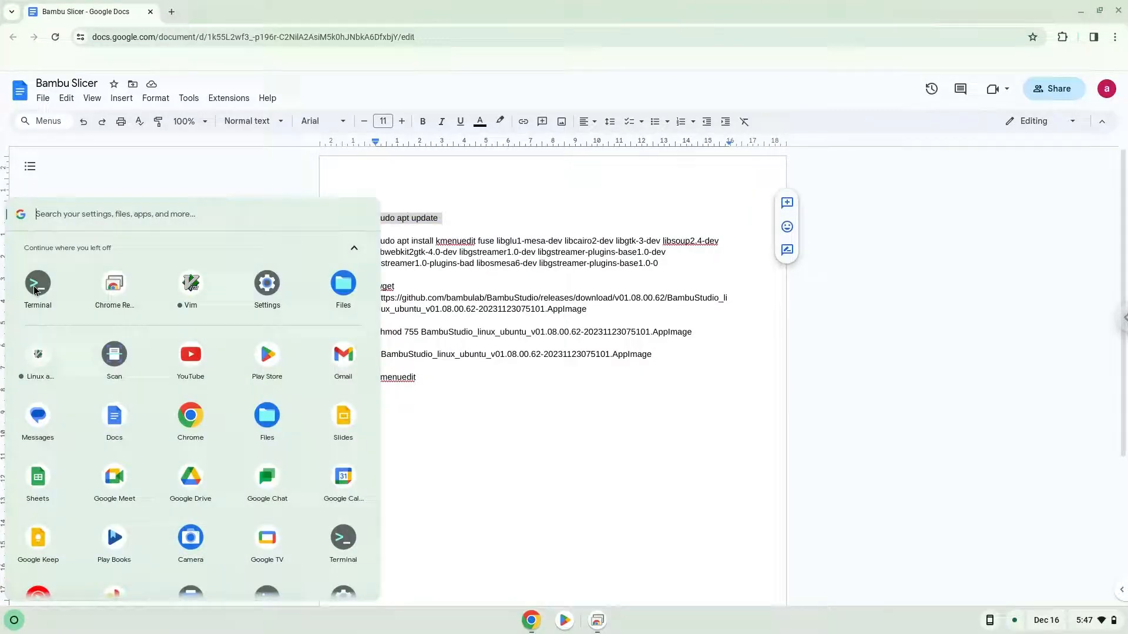
Launch Terminal, maximise its window, and open a shell in the penguin container.
left_click(38, 284)
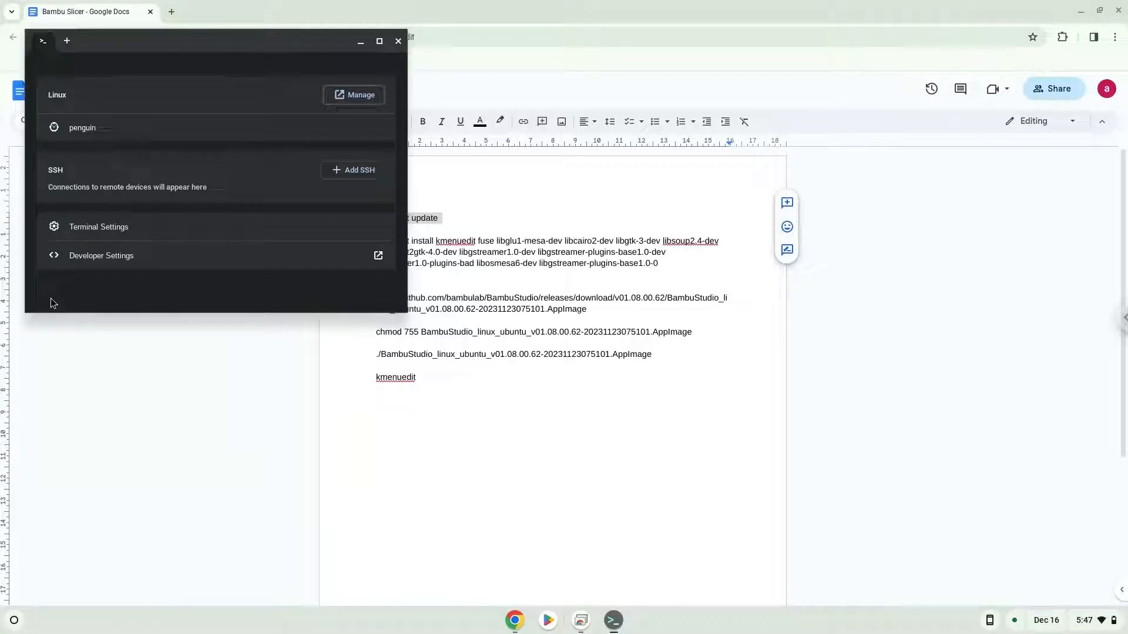
left_click(379, 41)
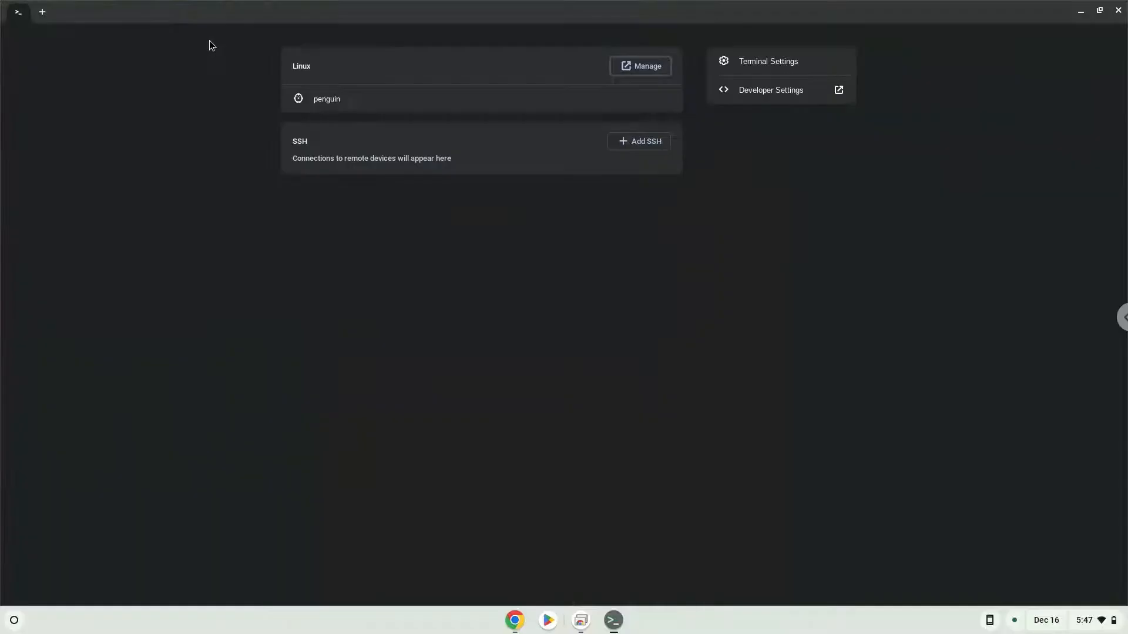
left_click(326, 98)
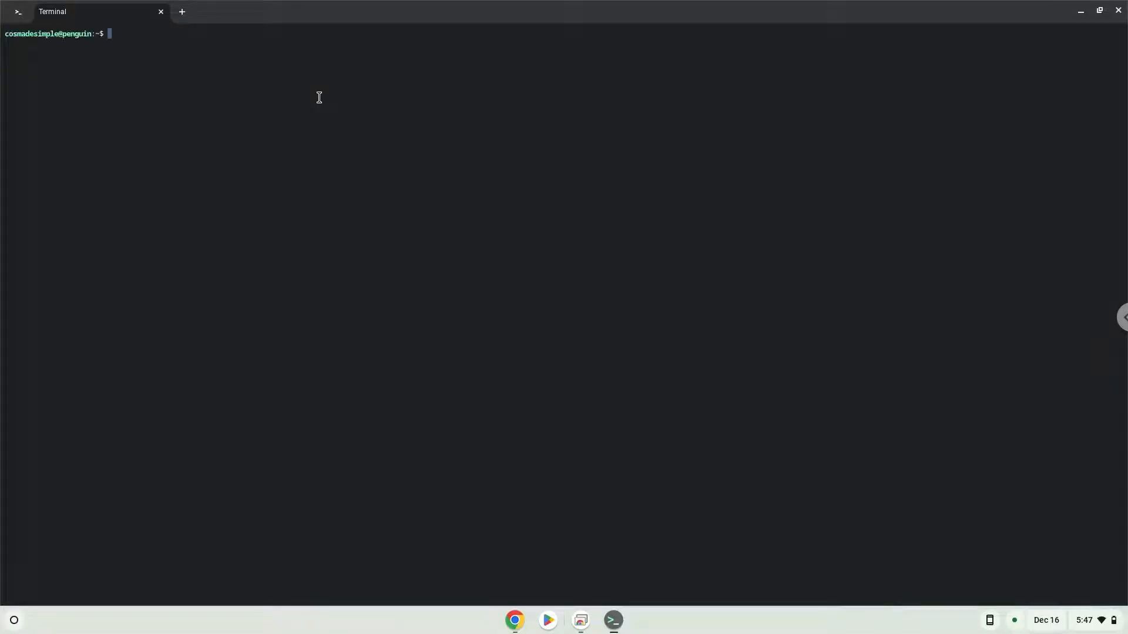
Run 'sudo apt update' and the apt install of kmenuedit, fuse and libraries, confirming.
type("sudo apt update")
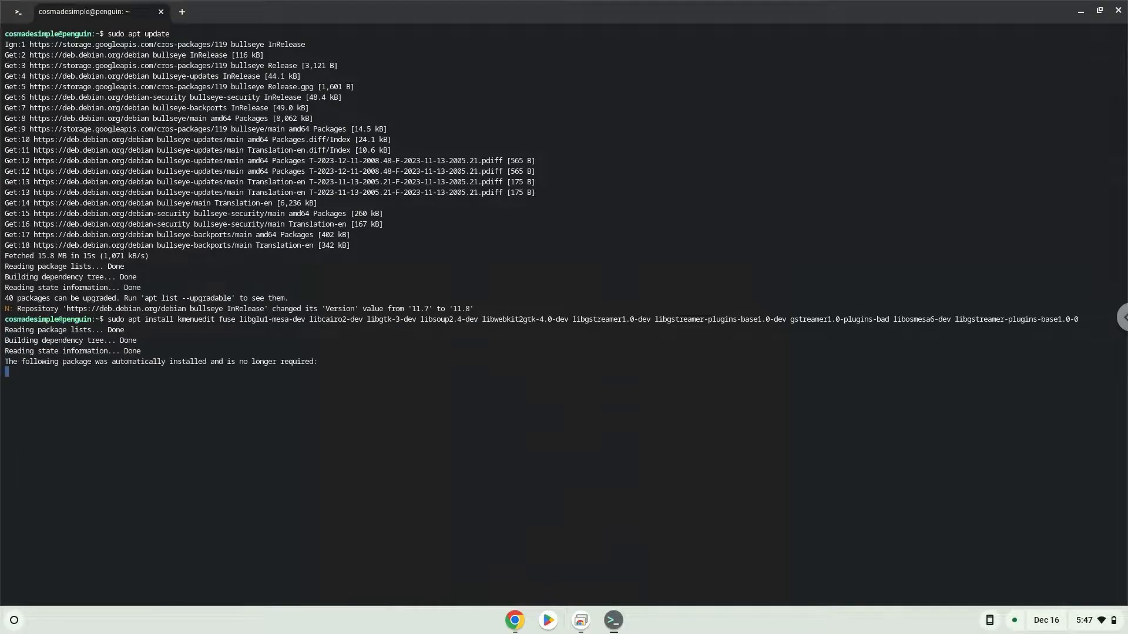
key("Return")
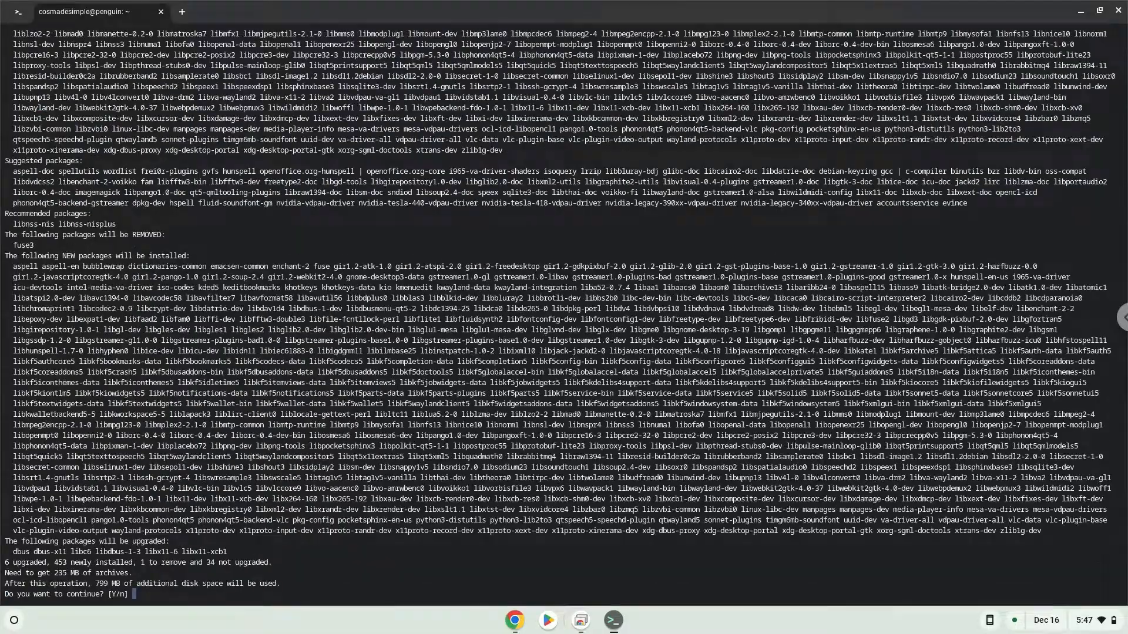
key("Return")
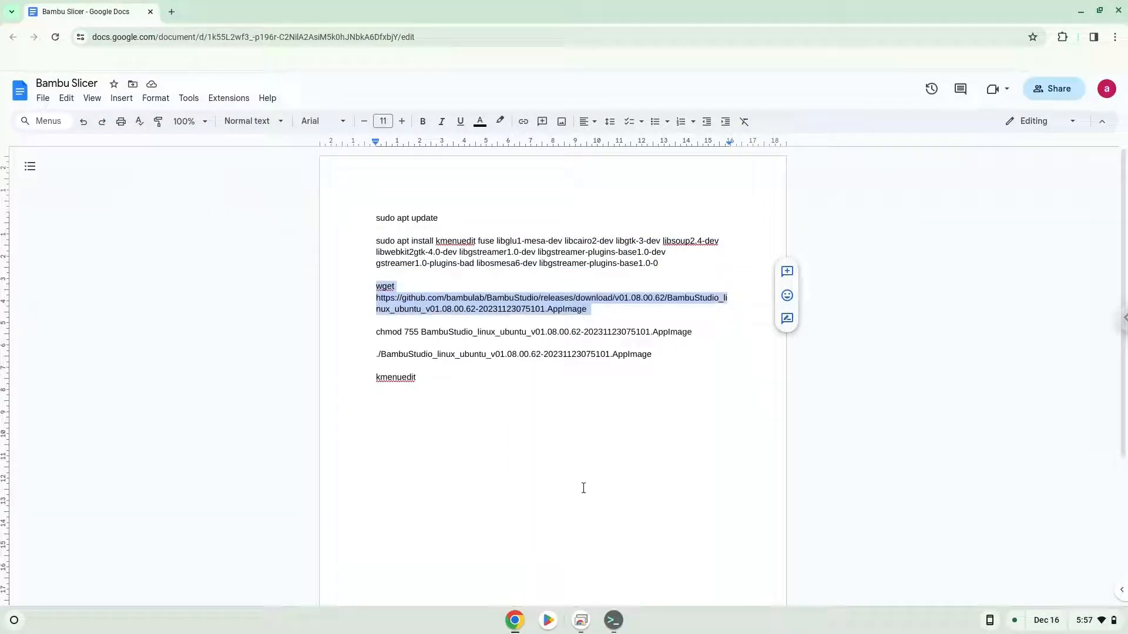
Download the Bambu Studio v01.08.00.62 AppImage with wget in the terminal.
left_click(611, 621)
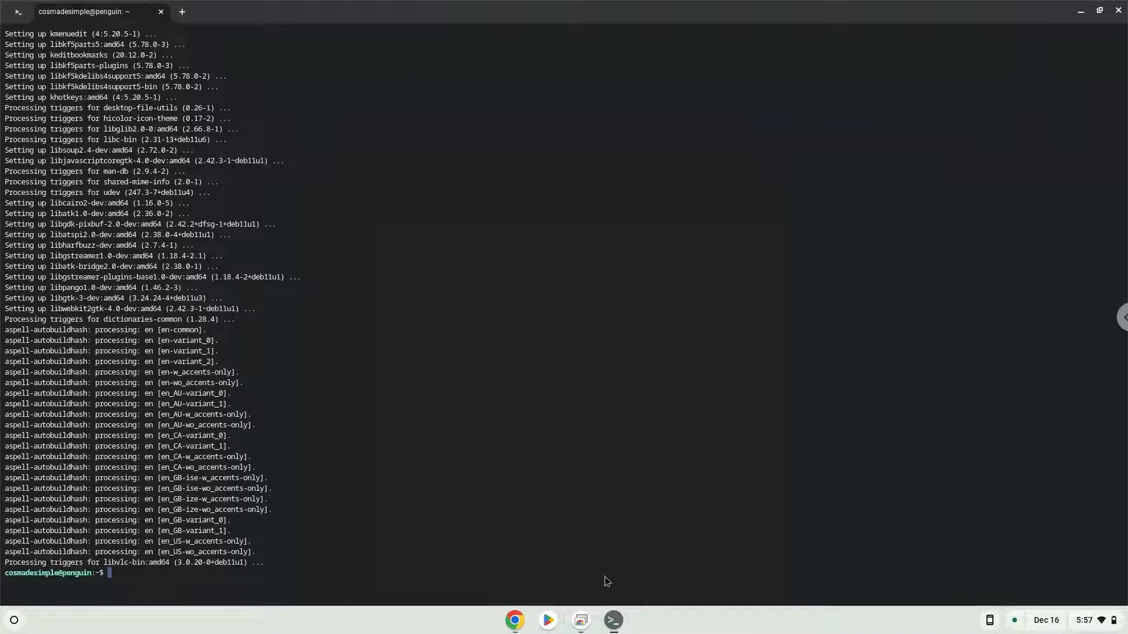
type("wget https://github.com/bambulab/BambuStudio/releases/download/v01.08.00.62/BambuStudio_linux_ubuntu_v01.08.00.62-20231123075101.AppImage")
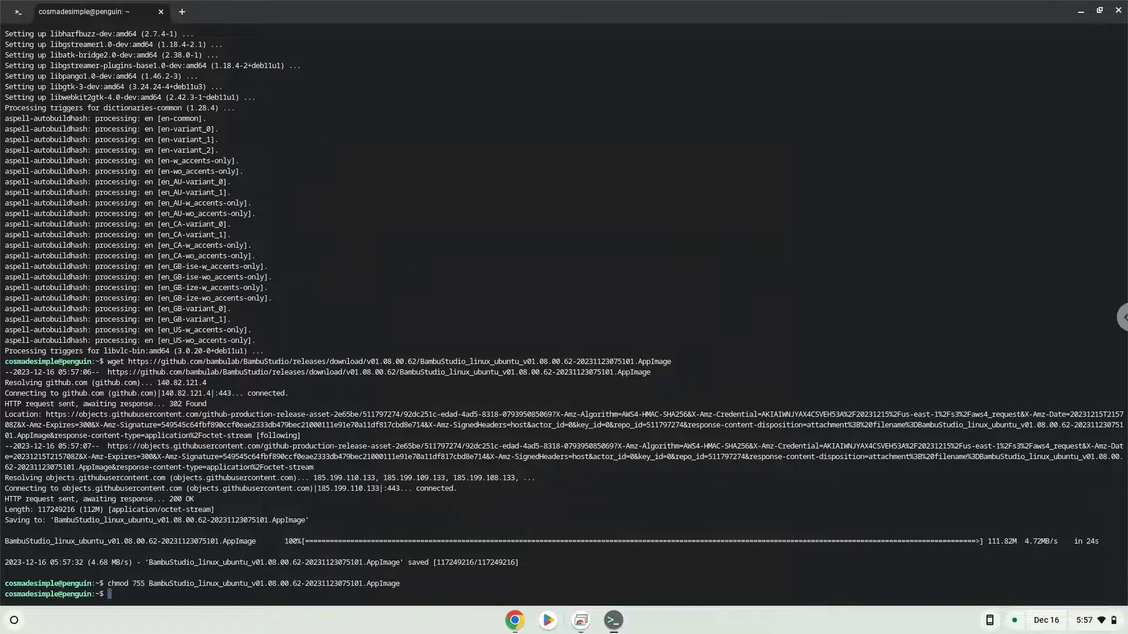
mouse_move(531, 600)
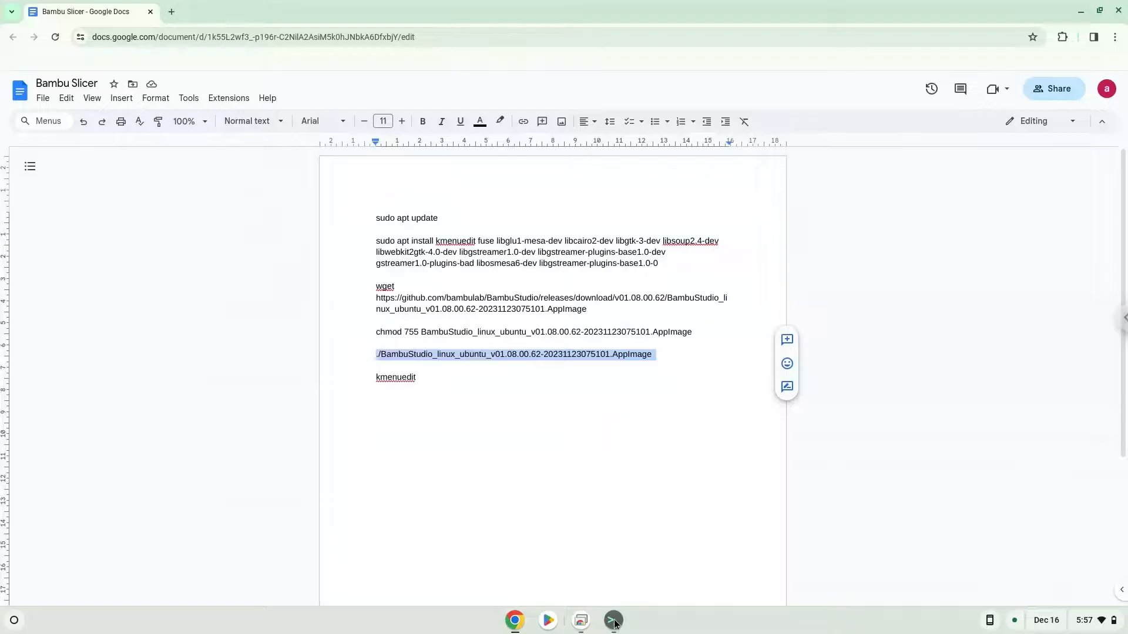
Launch the Bambu Studio AppImage, remembering and accepting the system SSL certificate choice.
left_click(612, 621)
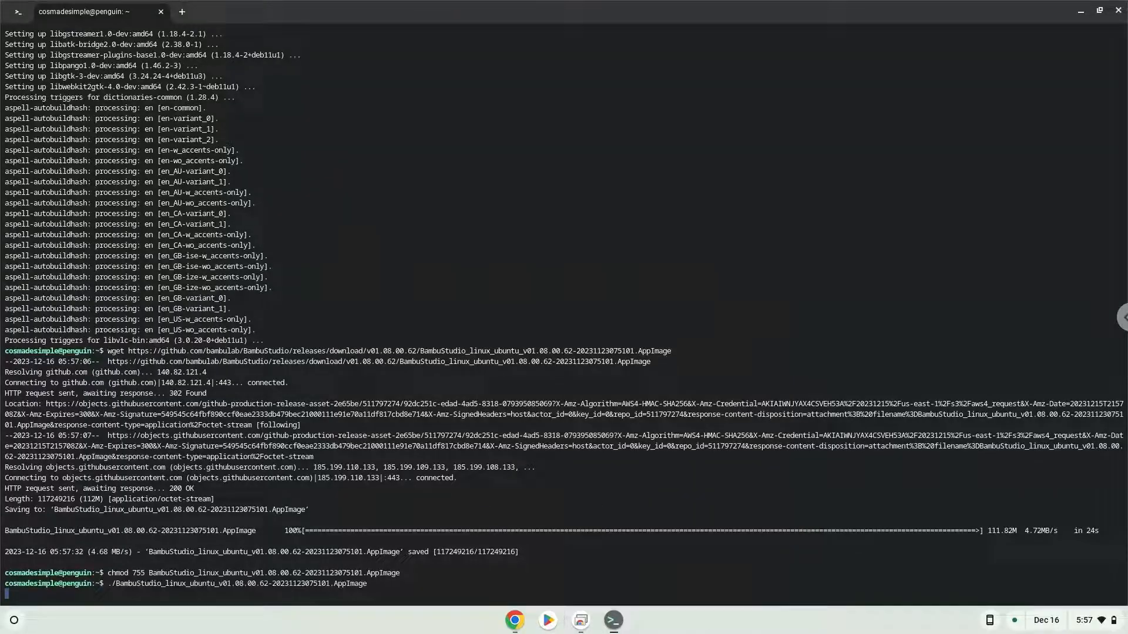
key("Return")
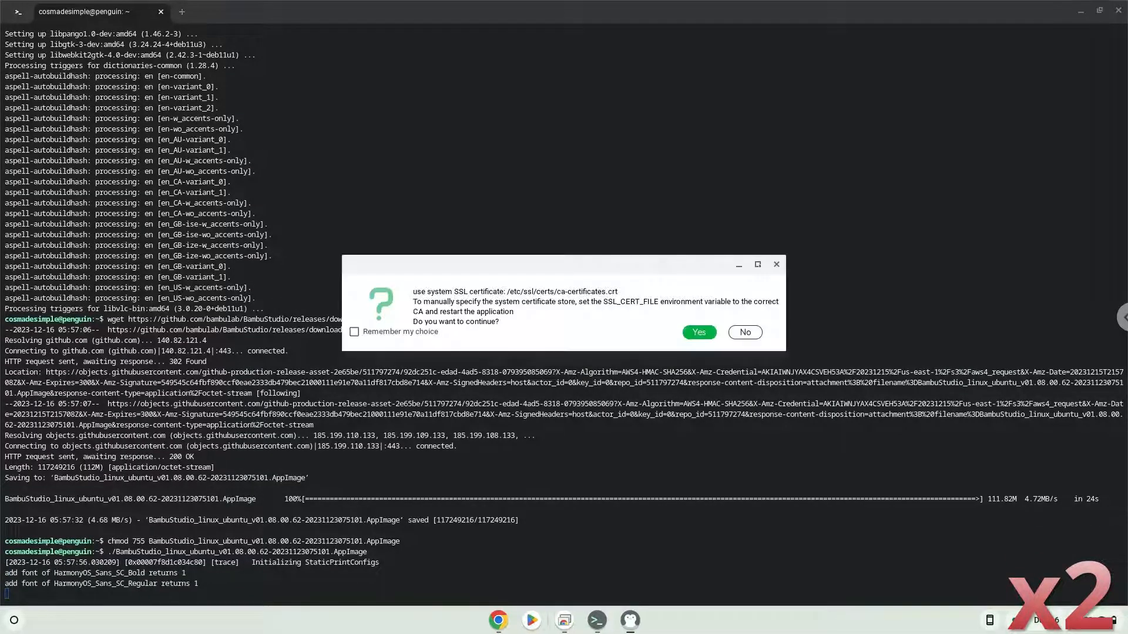
left_click(354, 331)
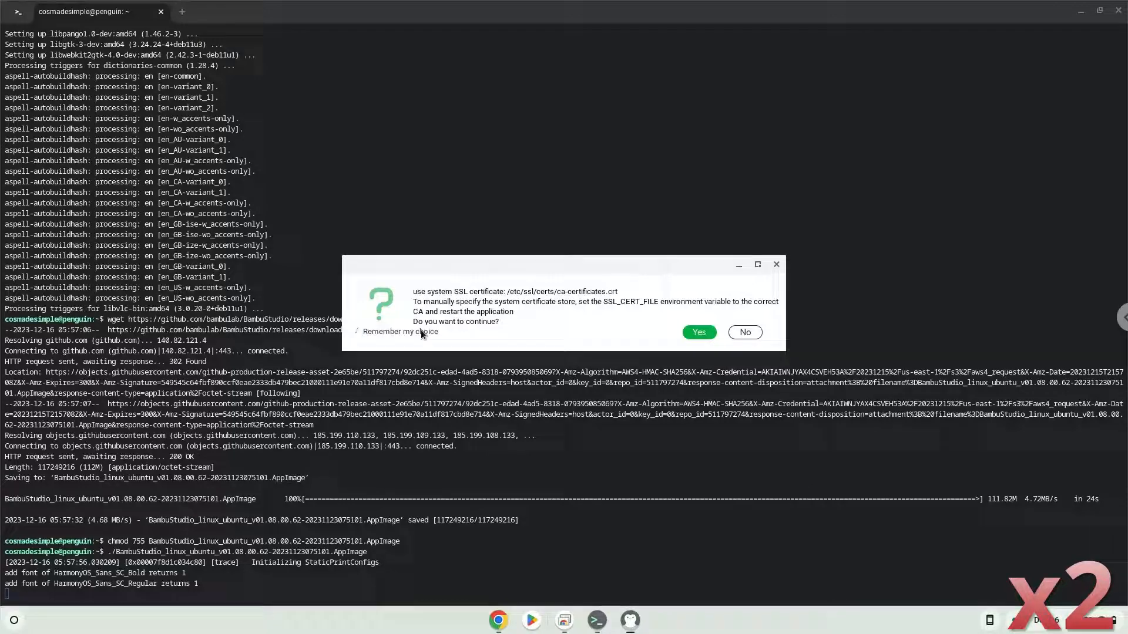
left_click(697, 332)
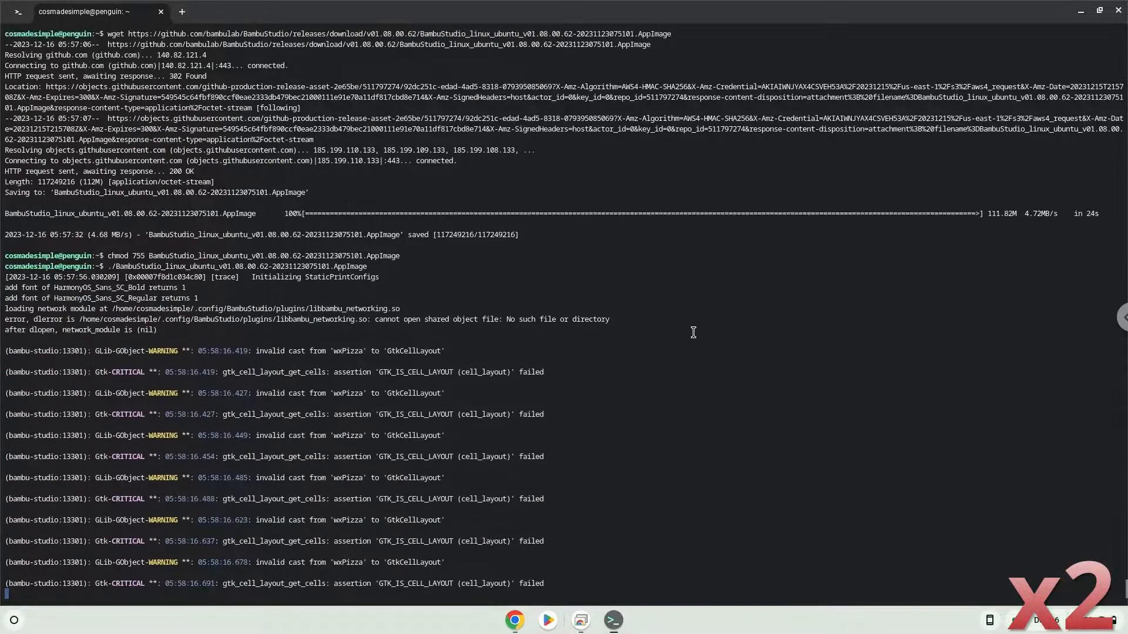
scroll("down", 3)
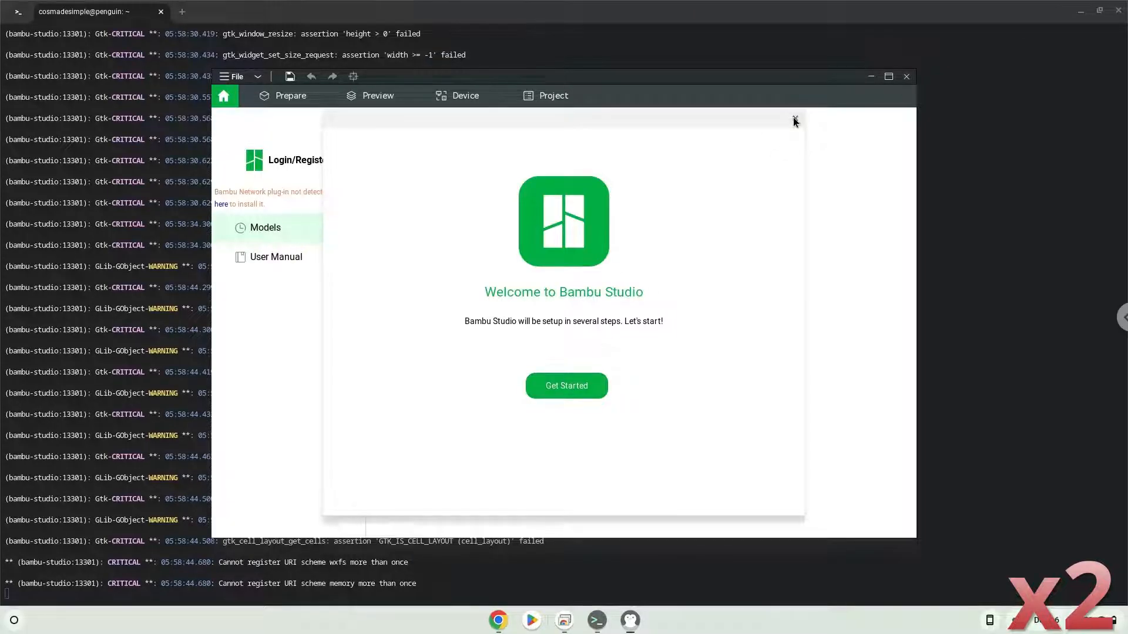
Close Bambu Studio's welcome screen, select 'kmenuedit' in the notes, and return to the terminal.
left_click(794, 120)
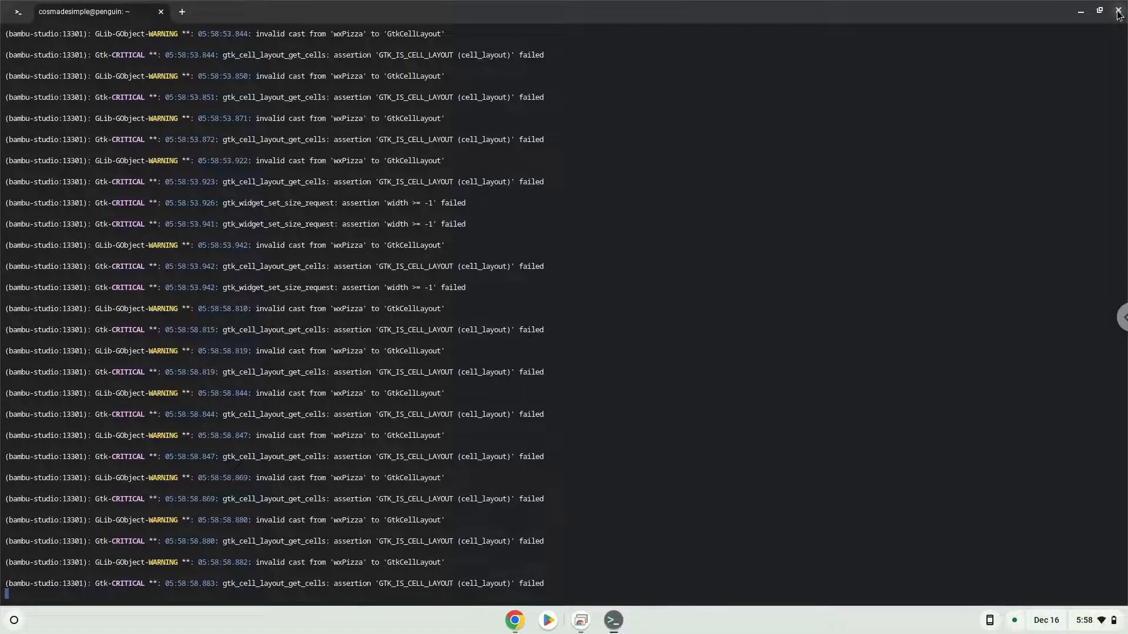
mouse_move(1071, 70)
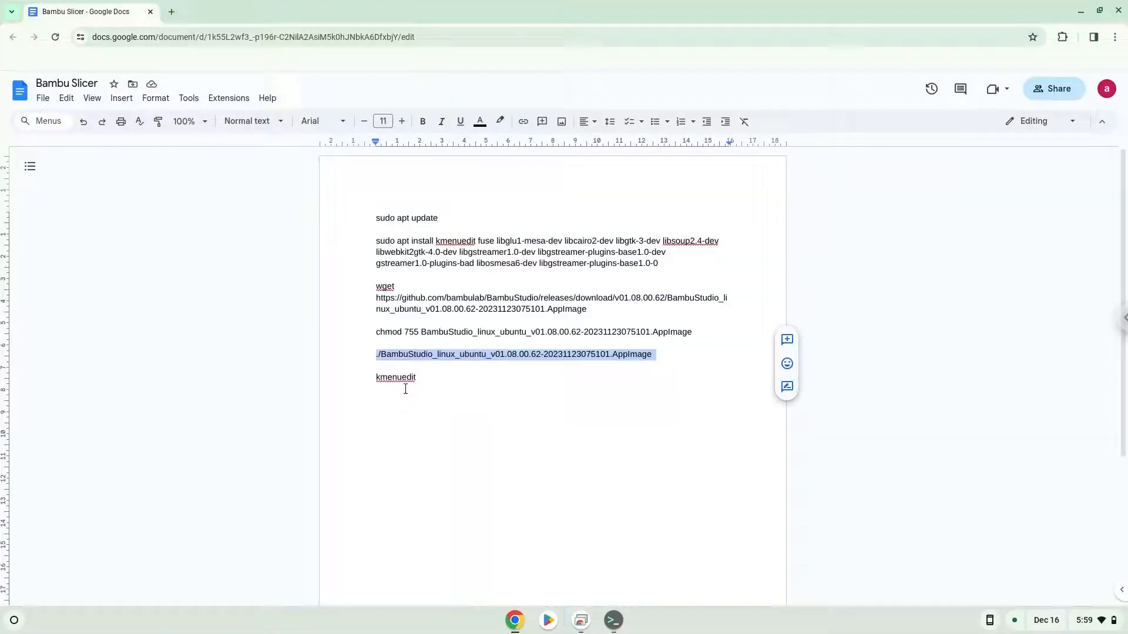
double_click(396, 377)
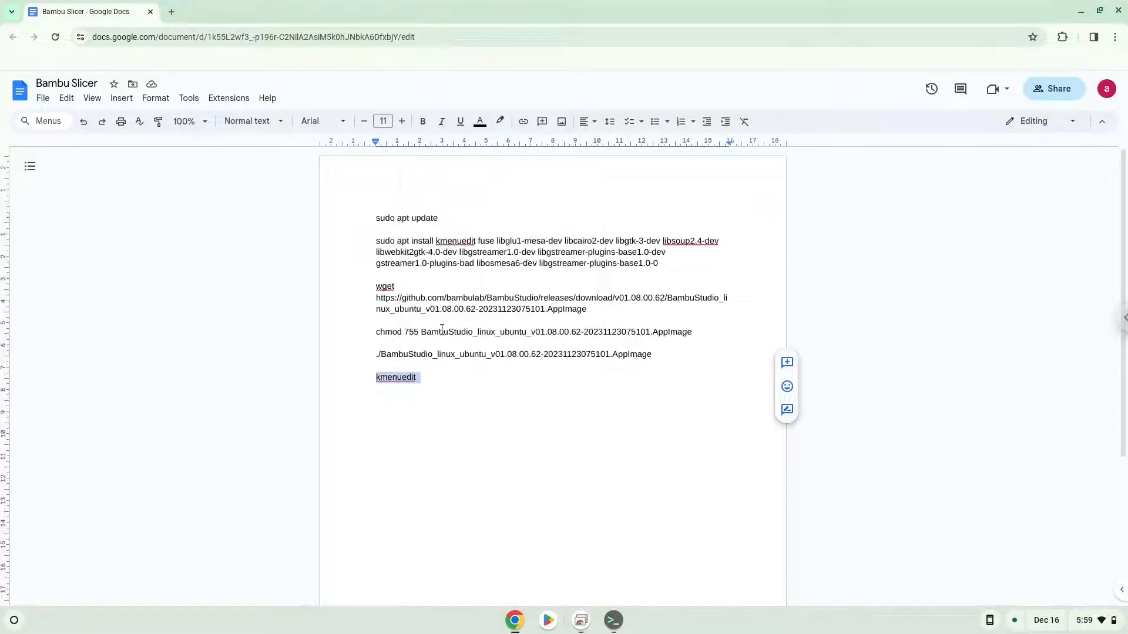
left_click(612, 620)
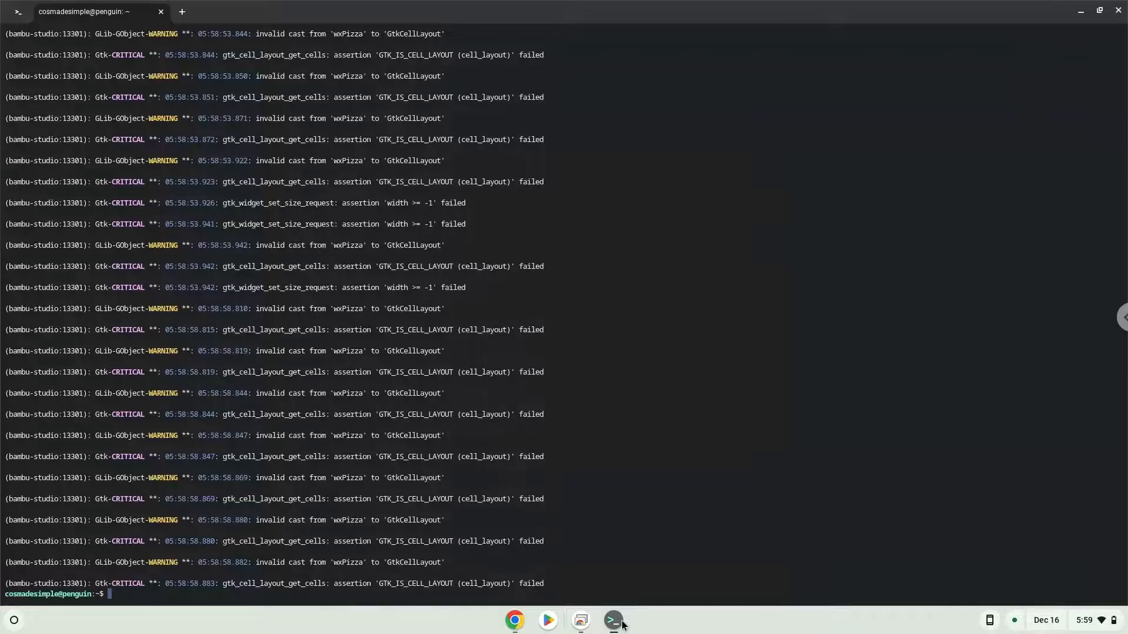
Run kmenuedit and create a new 'Bambu Slicer' item under Development.
type("kmenuedit")
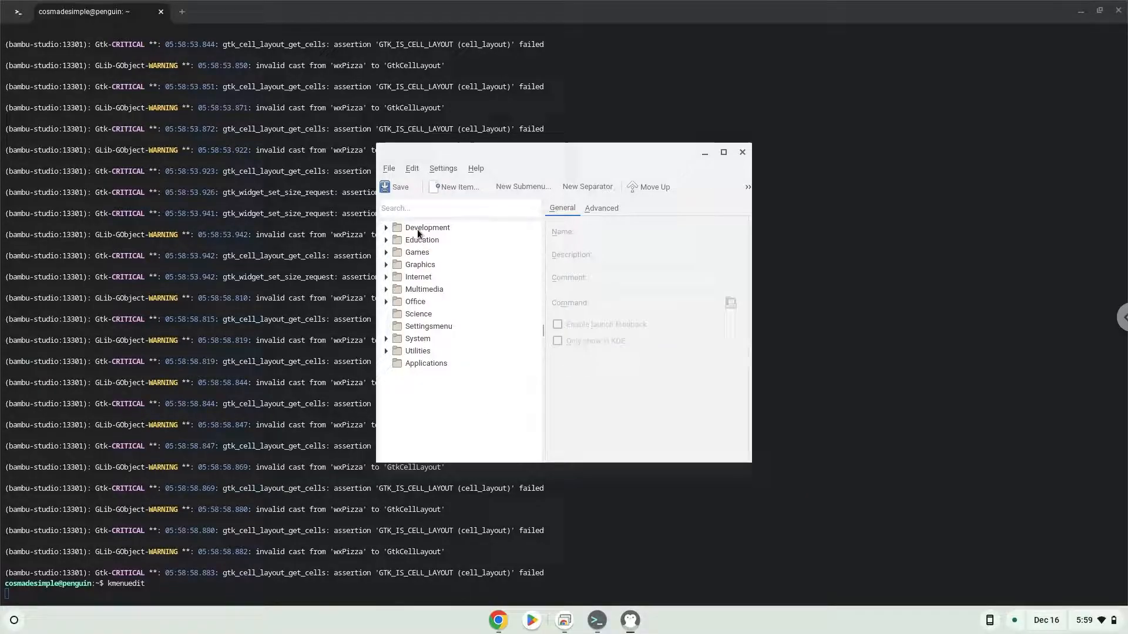
left_click(427, 227)
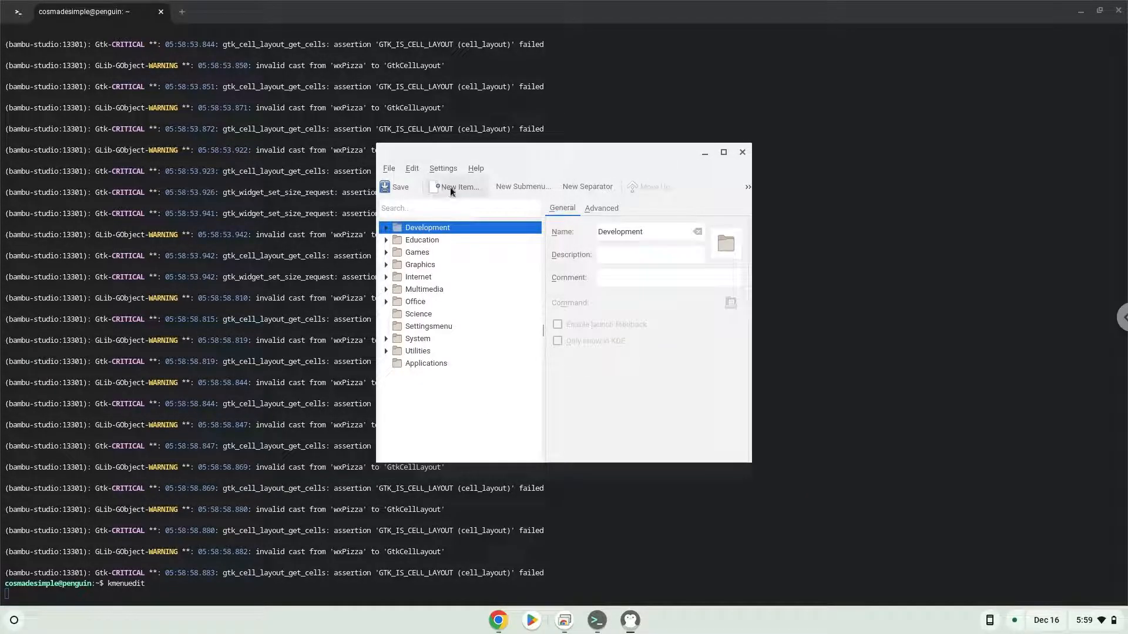
left_click(458, 186)
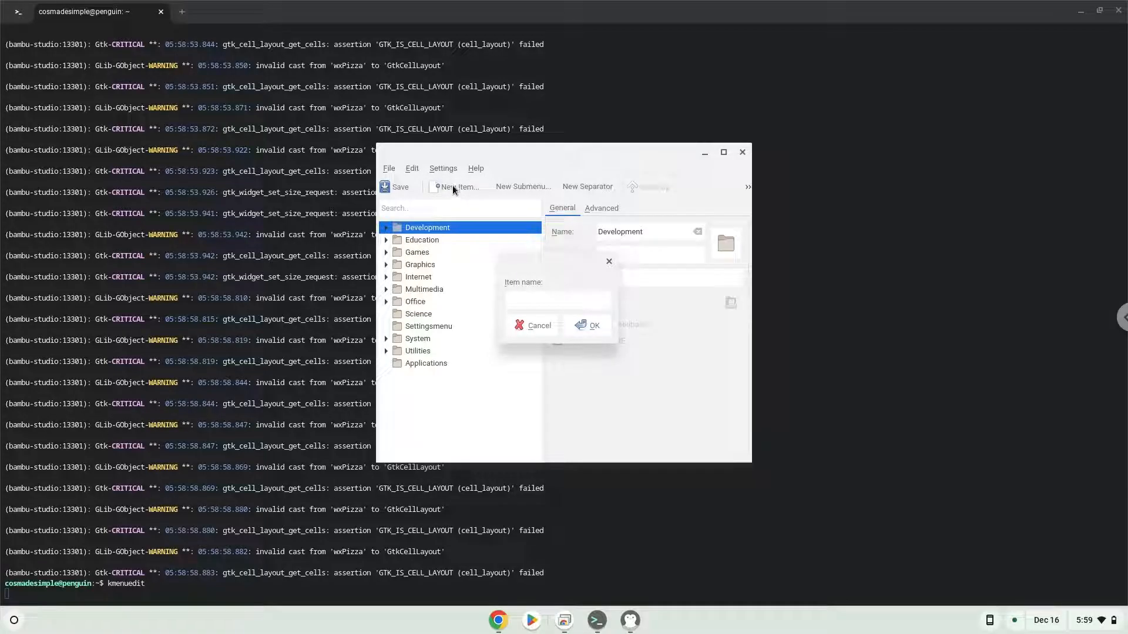
type("B")
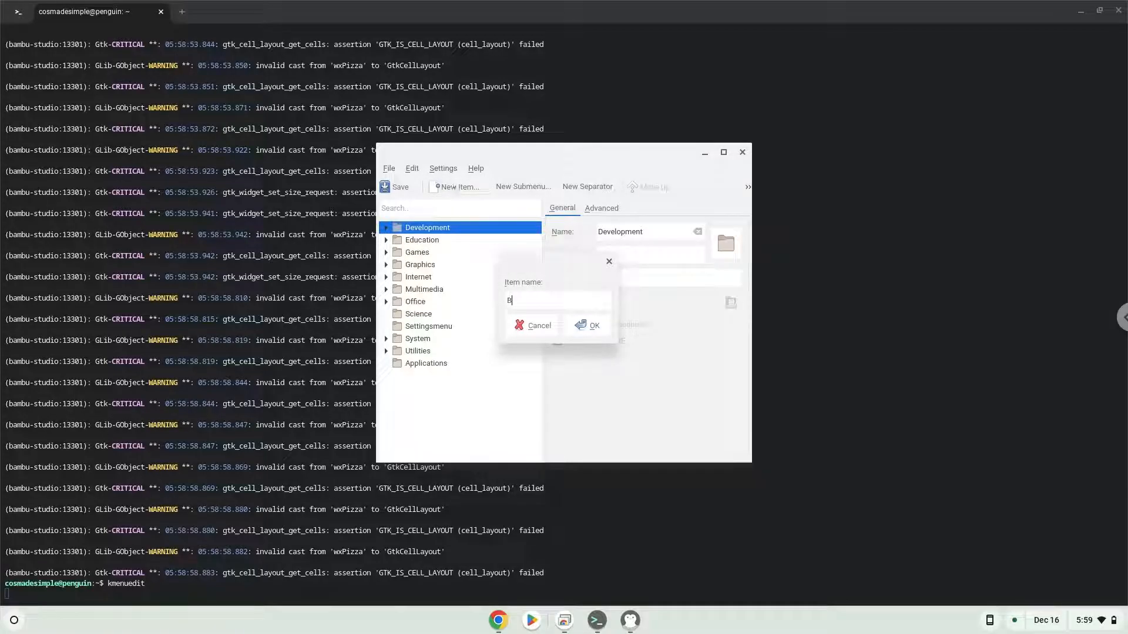
type("ambu Slicer")
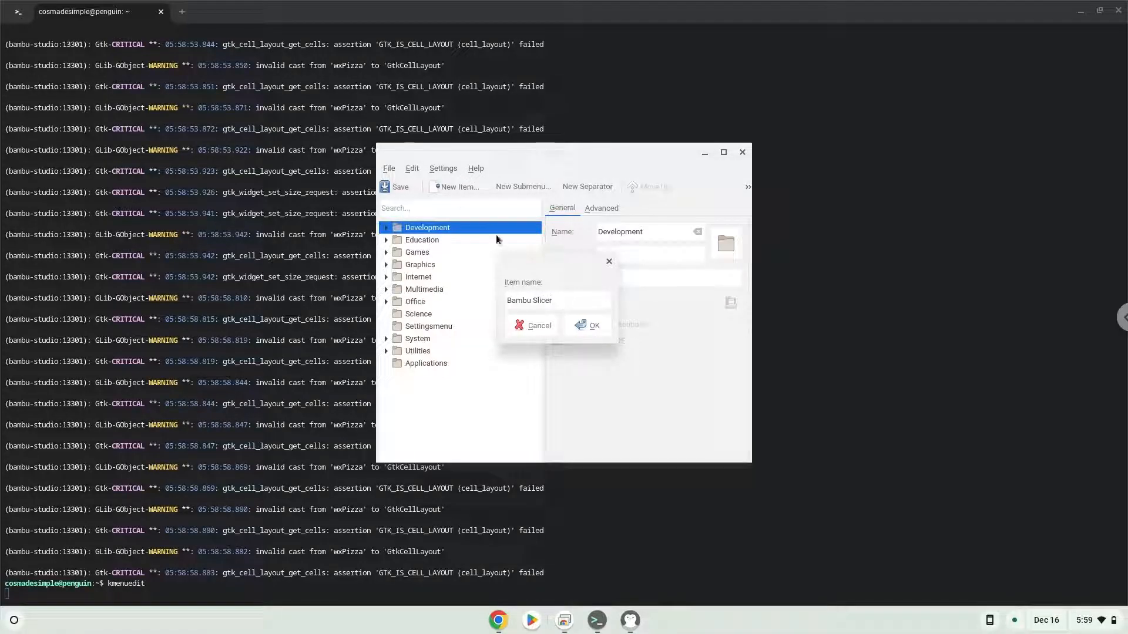
left_click(587, 324)
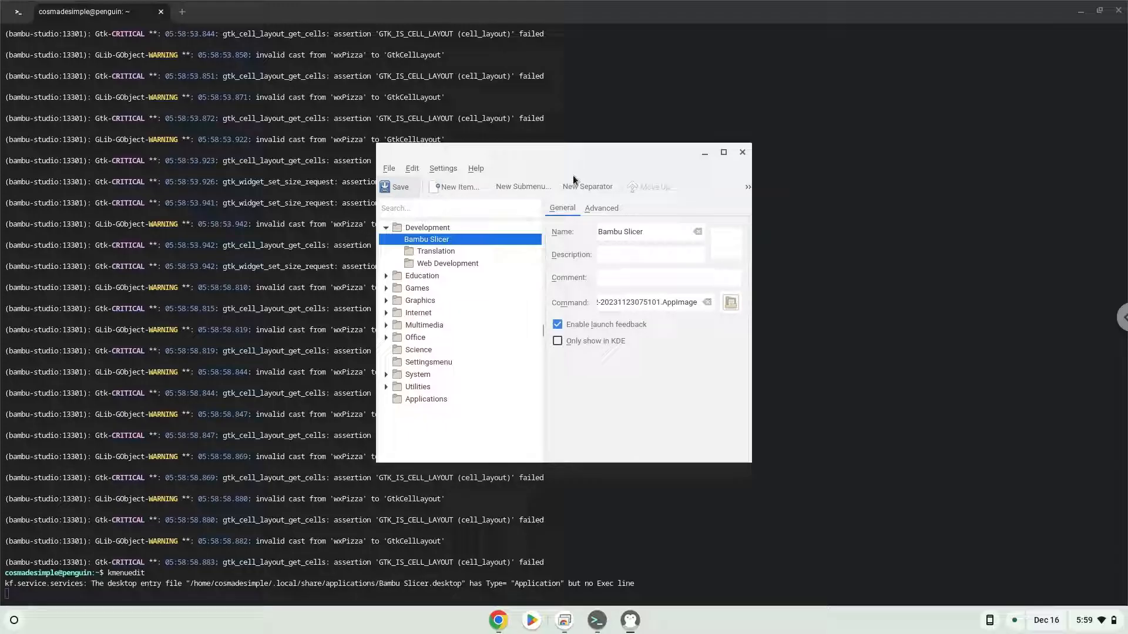
Close the terminal, minimise the notes, and launch Bambu Slicer from the Launcher.
left_click(741, 152)
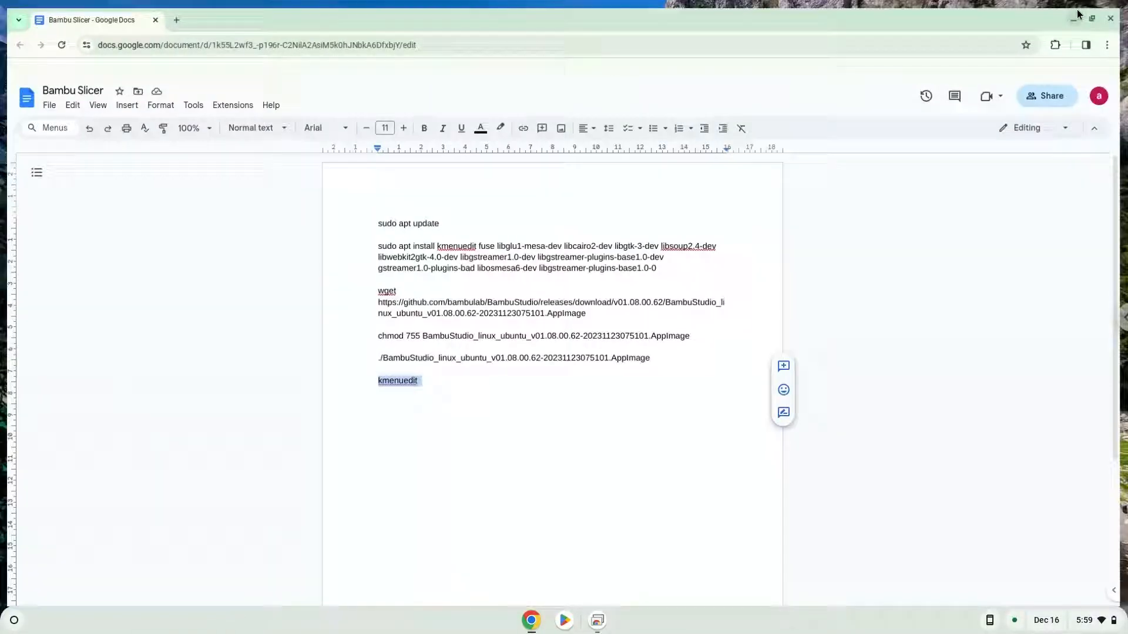
left_click(1091, 17)
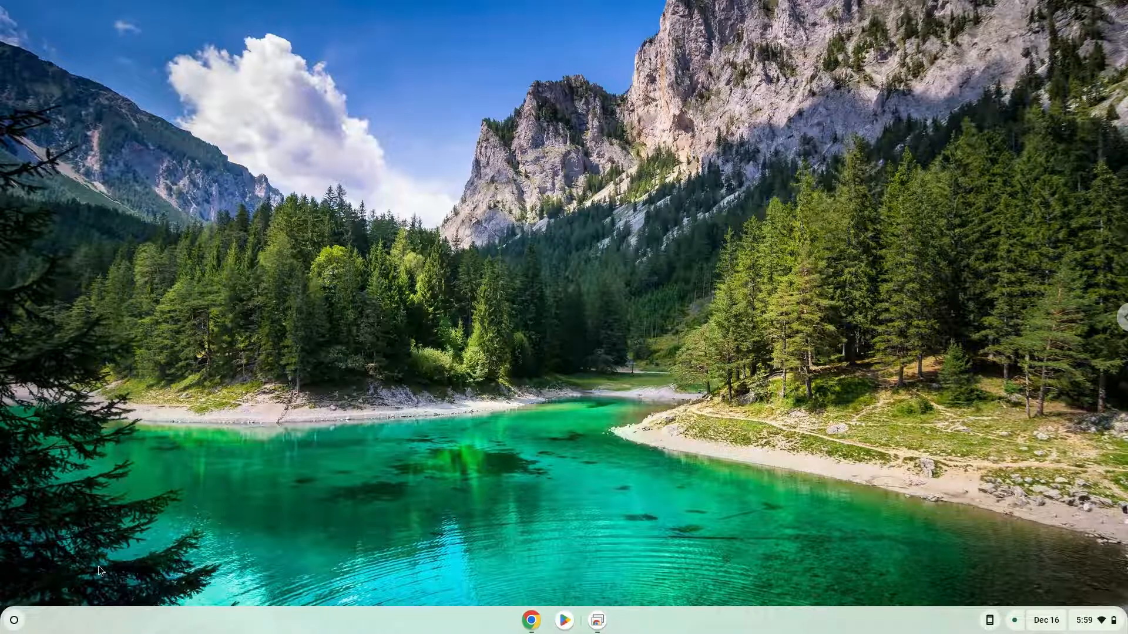
left_click(14, 619)
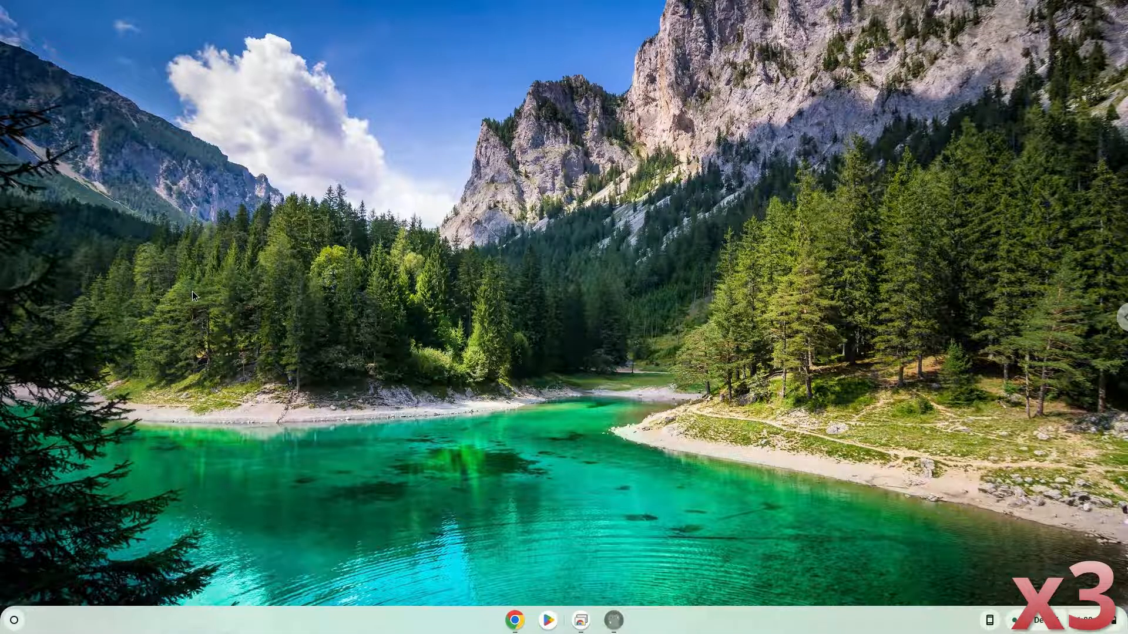
left_click(613, 620)
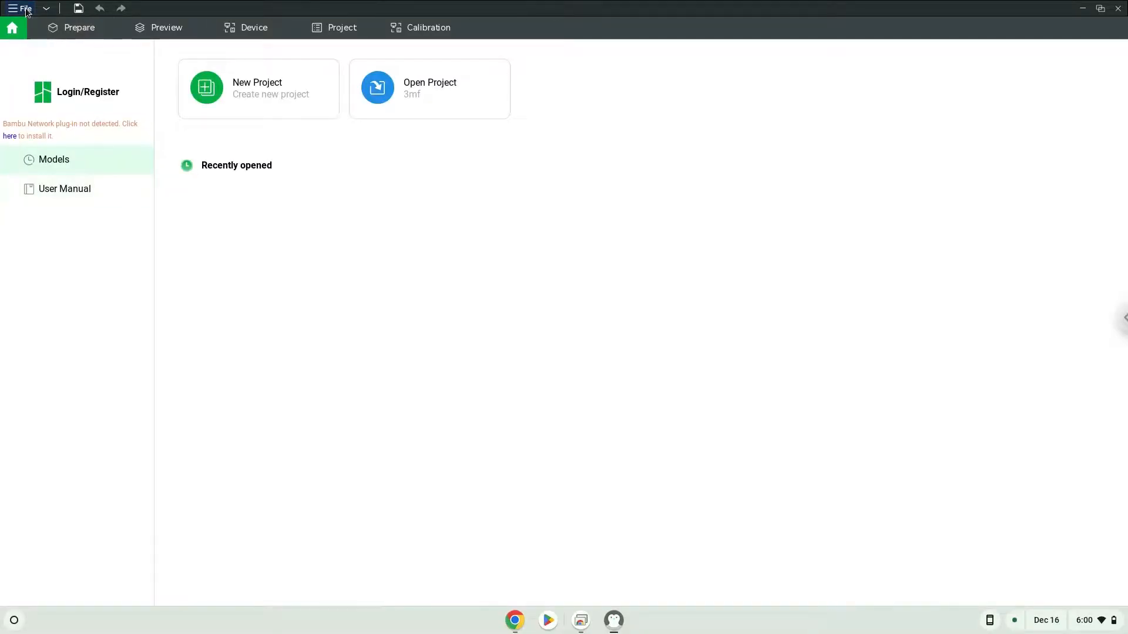
Open About Bambu Studio from the Help submenu of the main menu to see version 1.8.0.62.
left_click(23, 8)
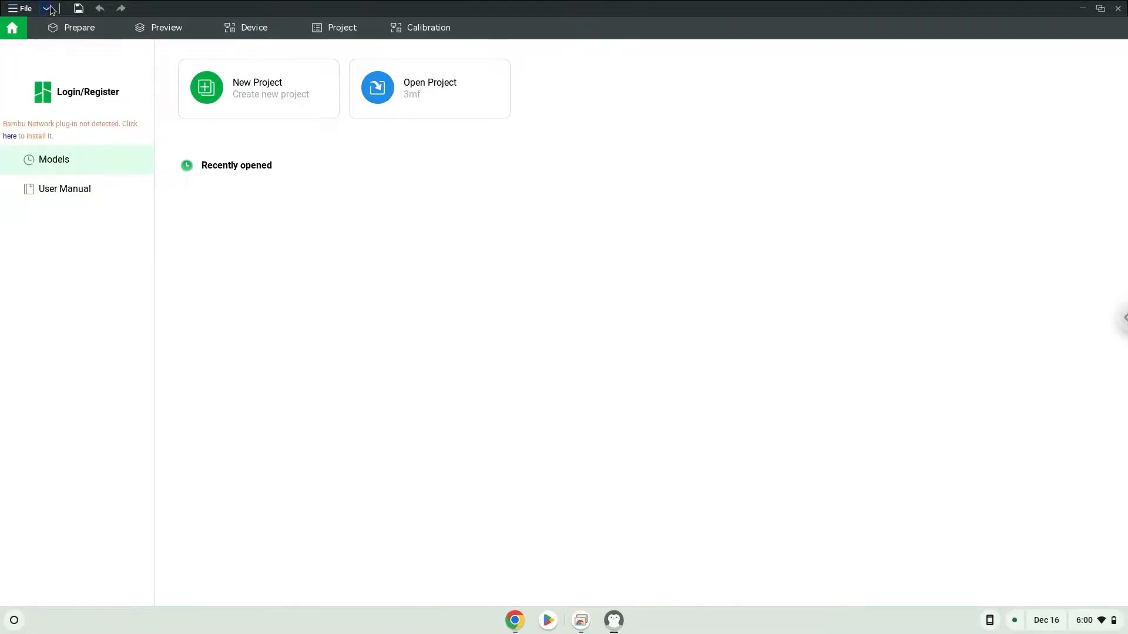
left_click(25, 8)
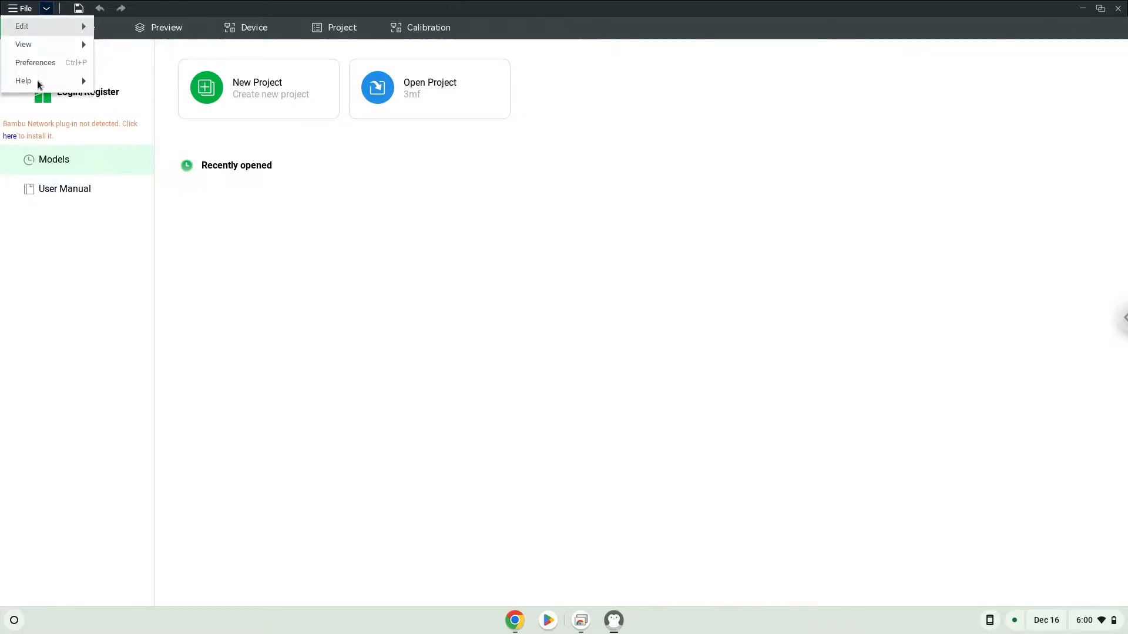
left_click(23, 80)
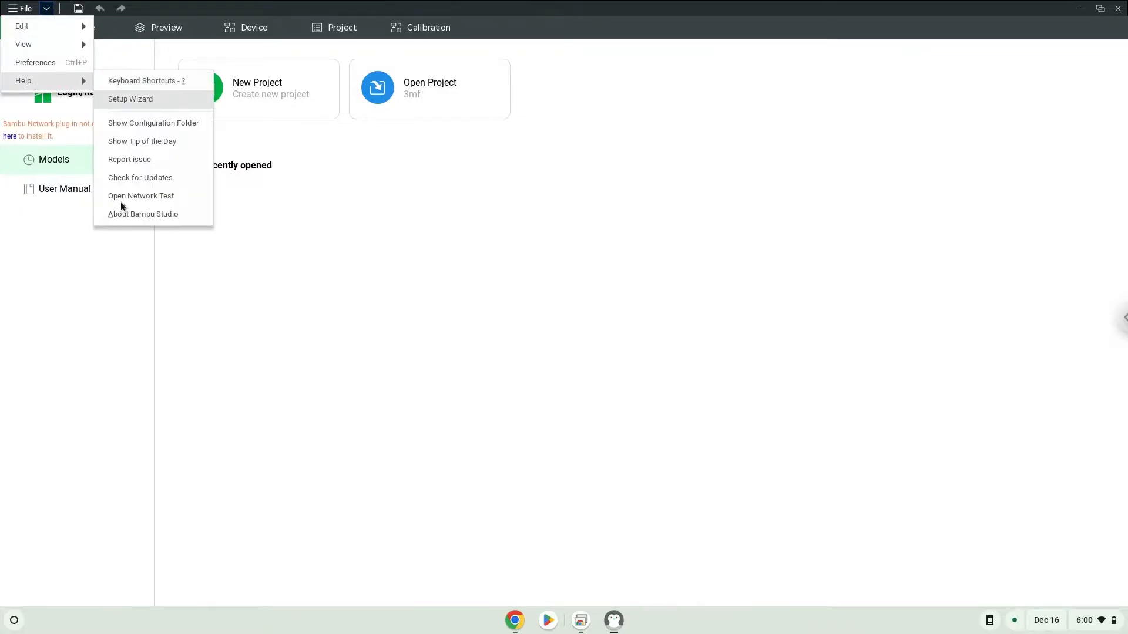
left_click(142, 214)
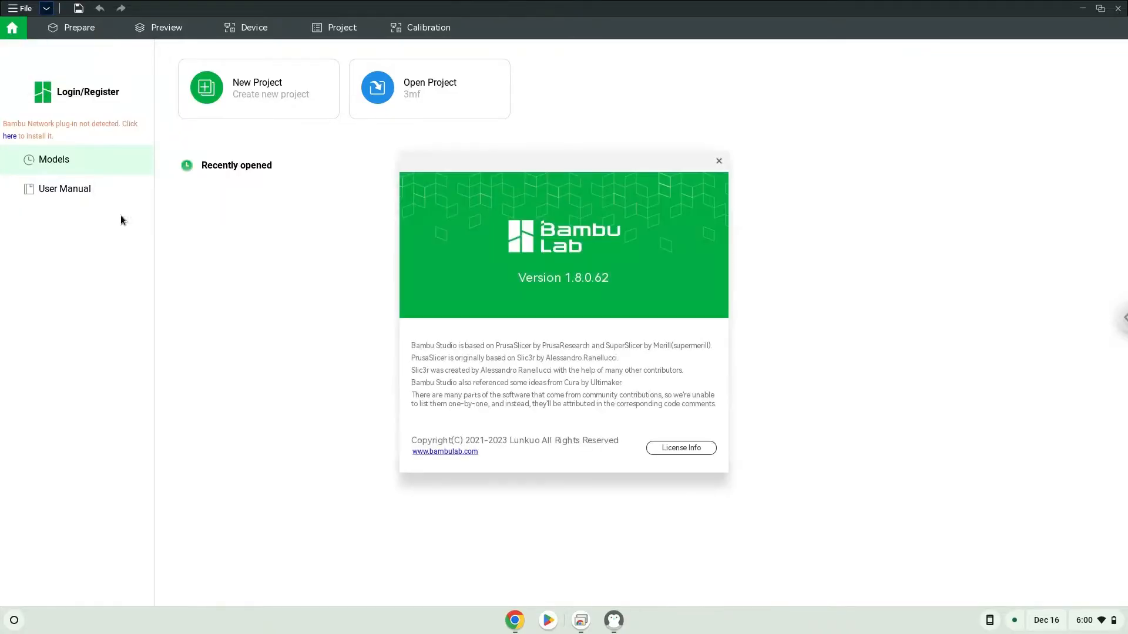